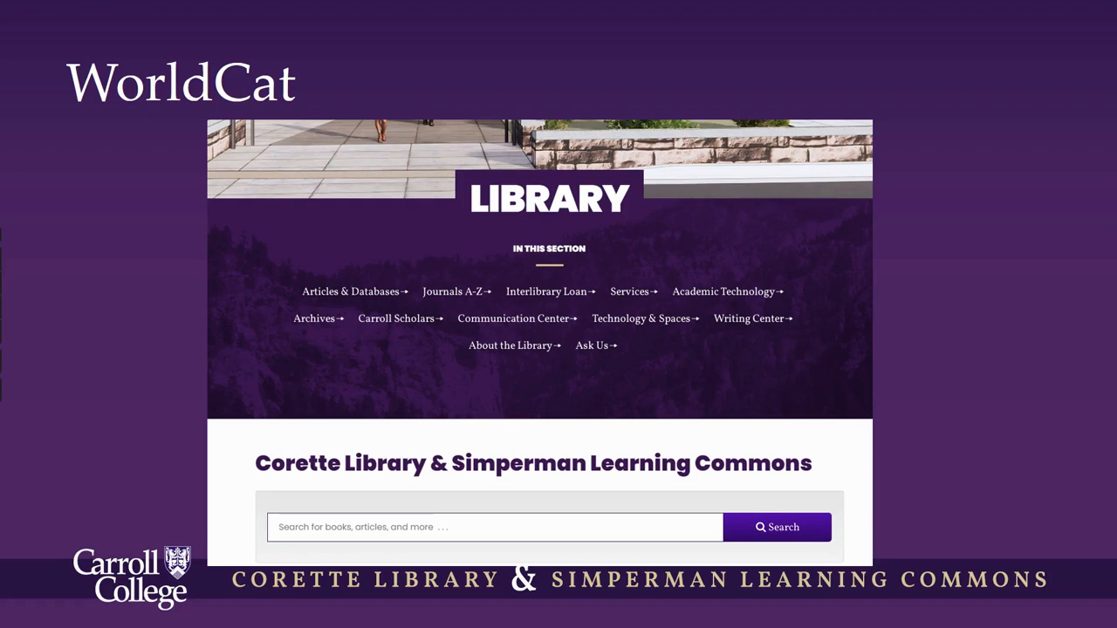
pyautogui.moveTo(352, 291)
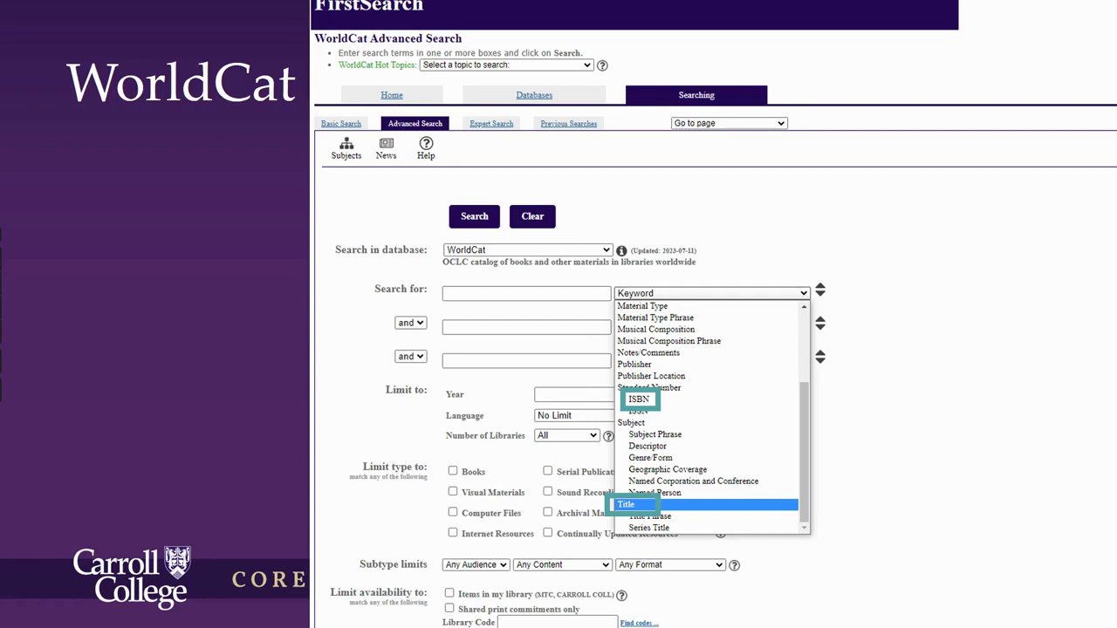
# Enter 'mussolini' as a Keyword term in the first Advanced Search box
pyautogui.write('mussolini')
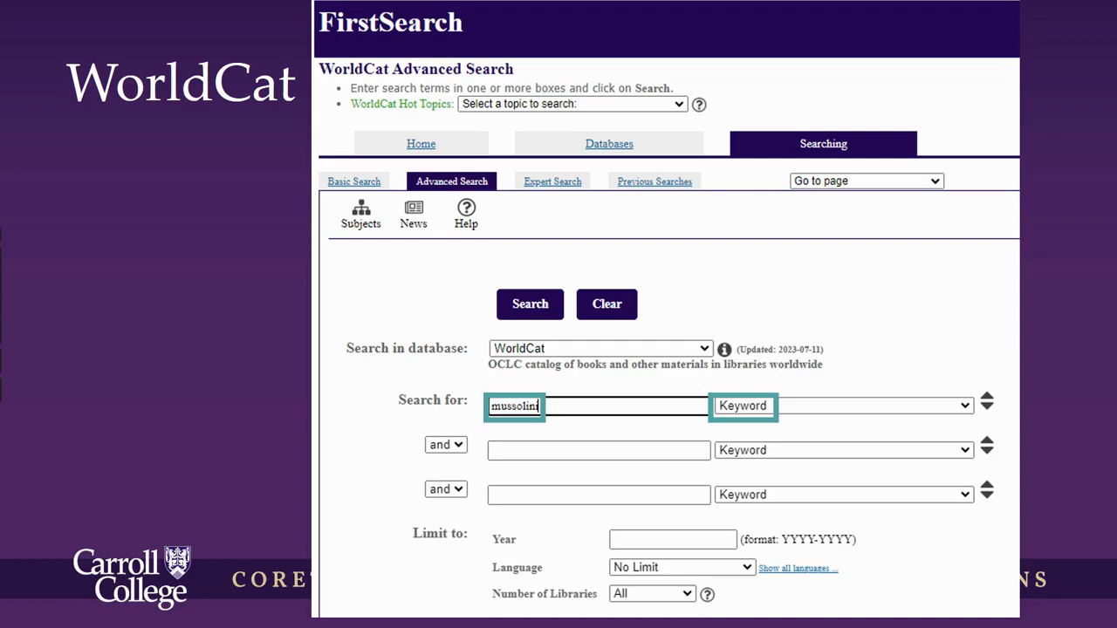
# Run the mussolini search (50,771 records) and open the first result's full record
pyautogui.click(529, 304)
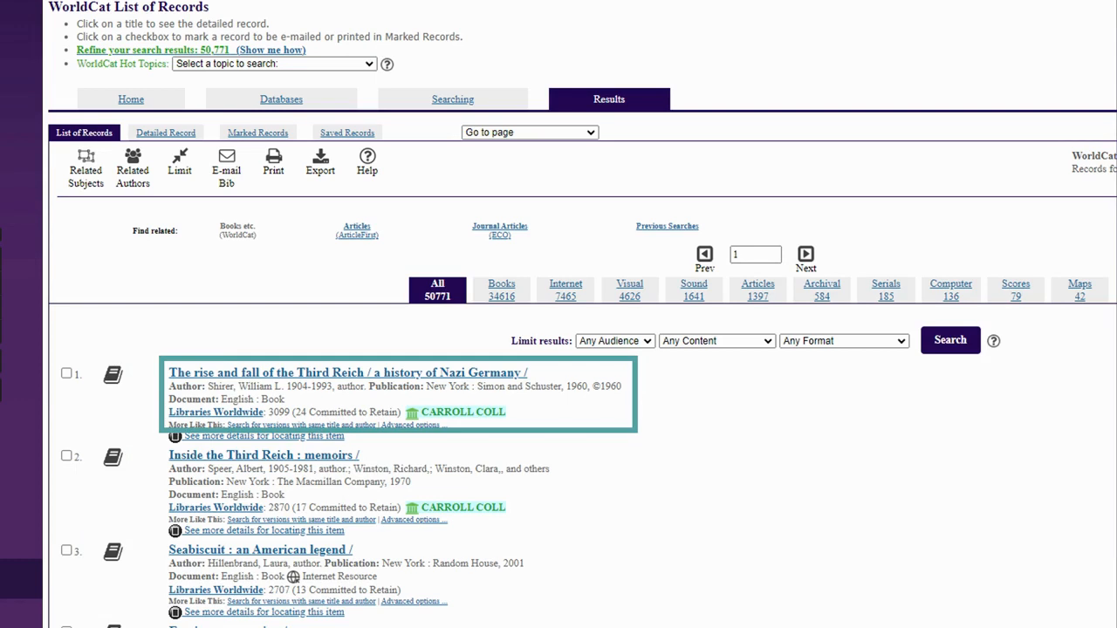
pyautogui.click(348, 372)
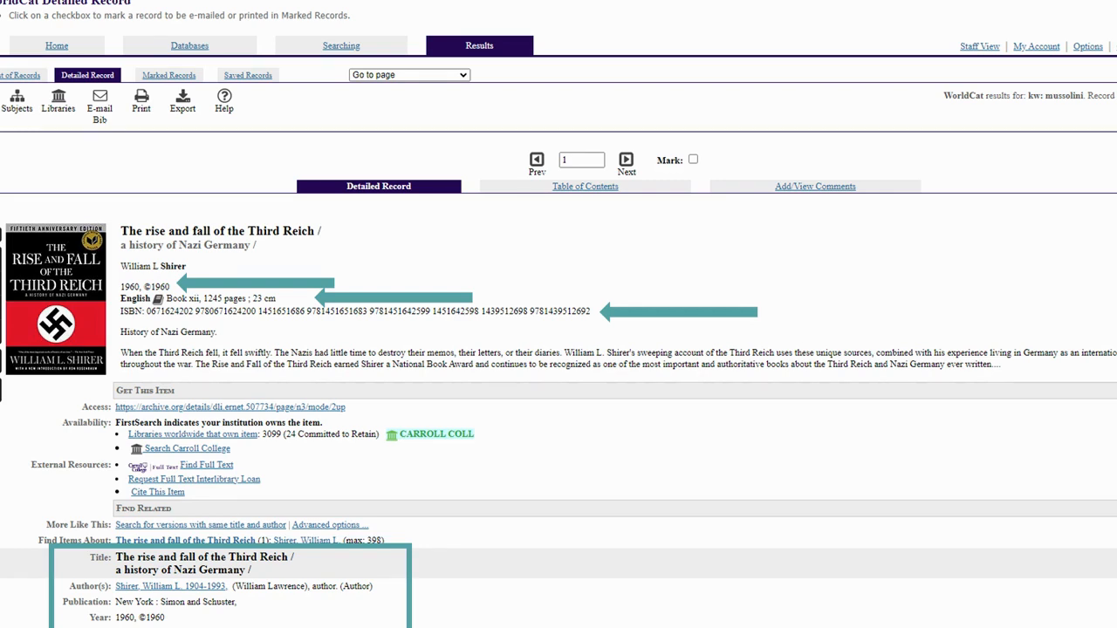
# Scroll through The rise and fall of the Third Reich's year, language and ISBNs
pyautogui.scroll(-3)
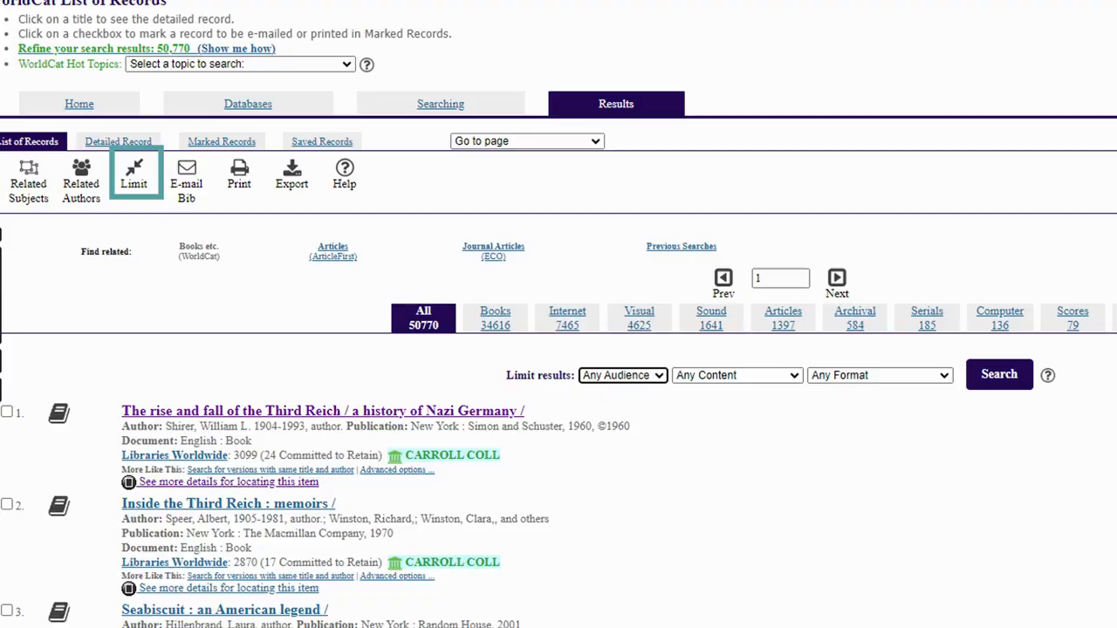
# Return to the mussolini List of Records results
pyautogui.click(133, 175)
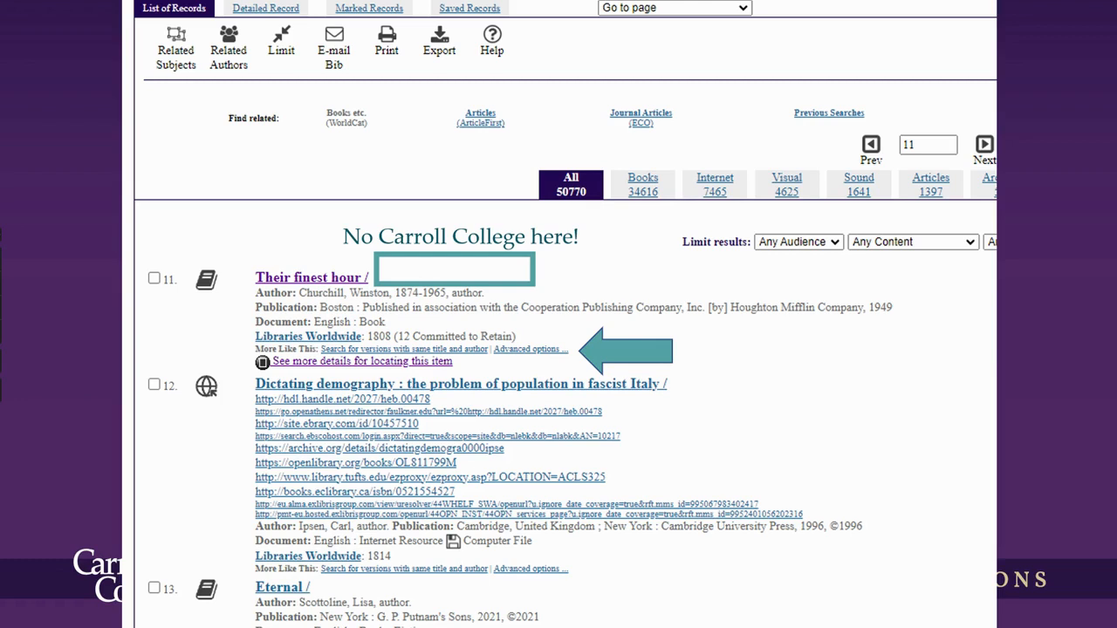
# Open the detailed record for Churchill's 'Their finest hour' from result 11
pyautogui.click(311, 277)
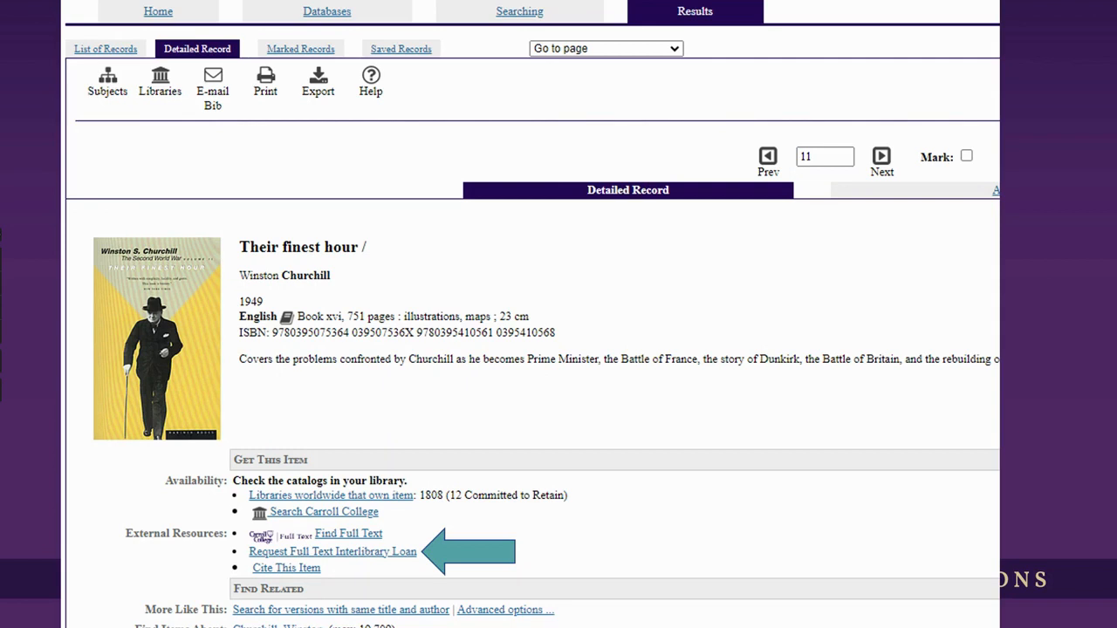
# Request 'Their finest hour' via interlibrary loan and select the Needed before date field
pyautogui.click(332, 550)
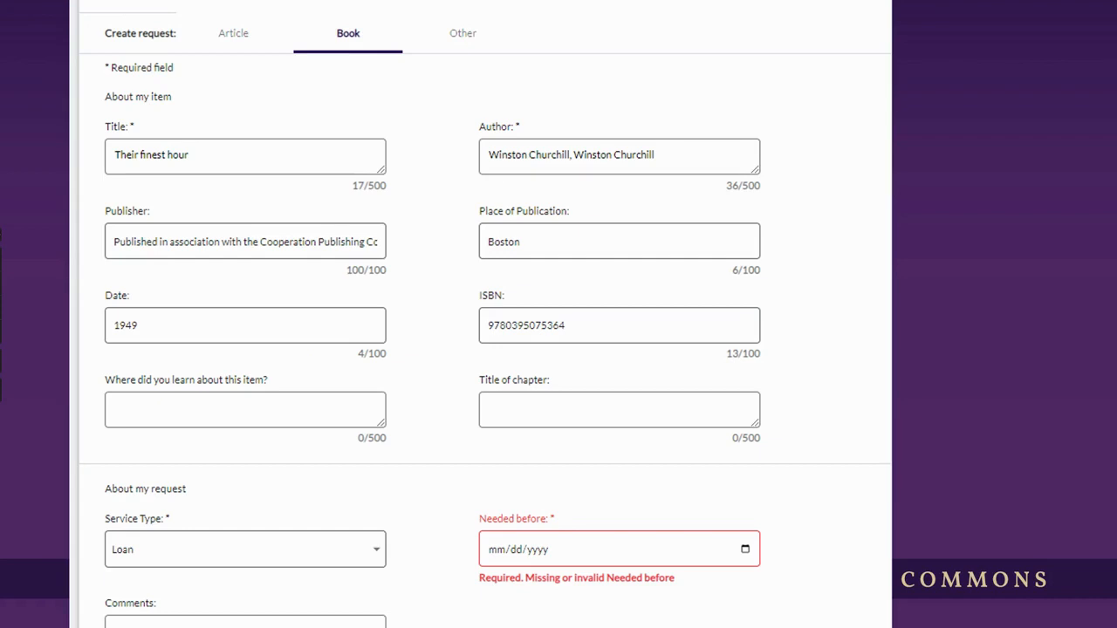
pyautogui.click(617, 549)
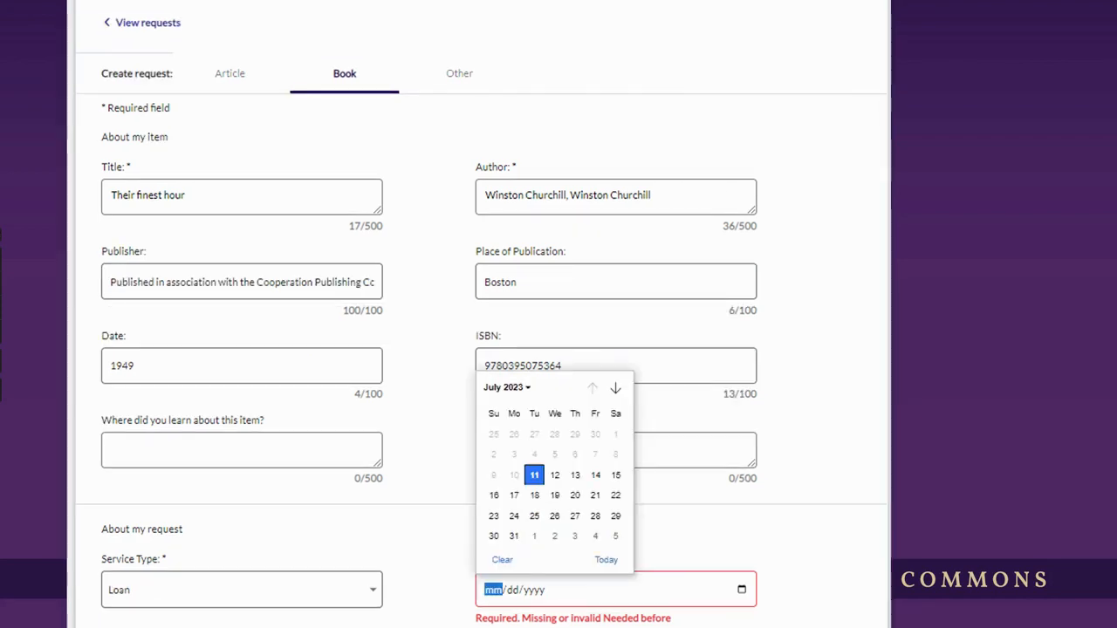